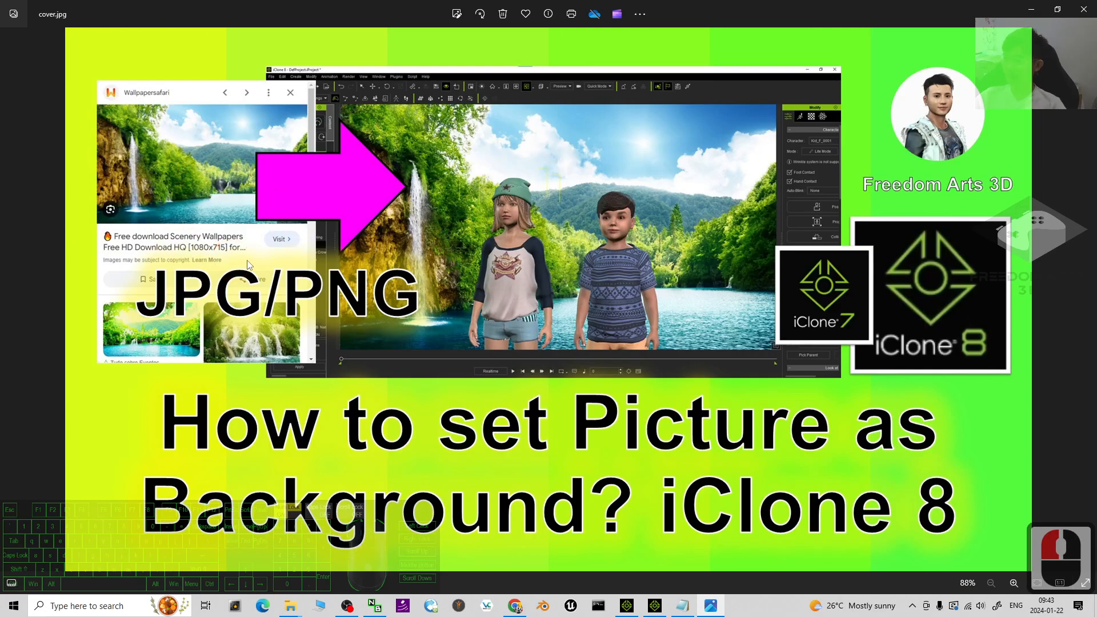
pyautogui.moveTo(928, 178)
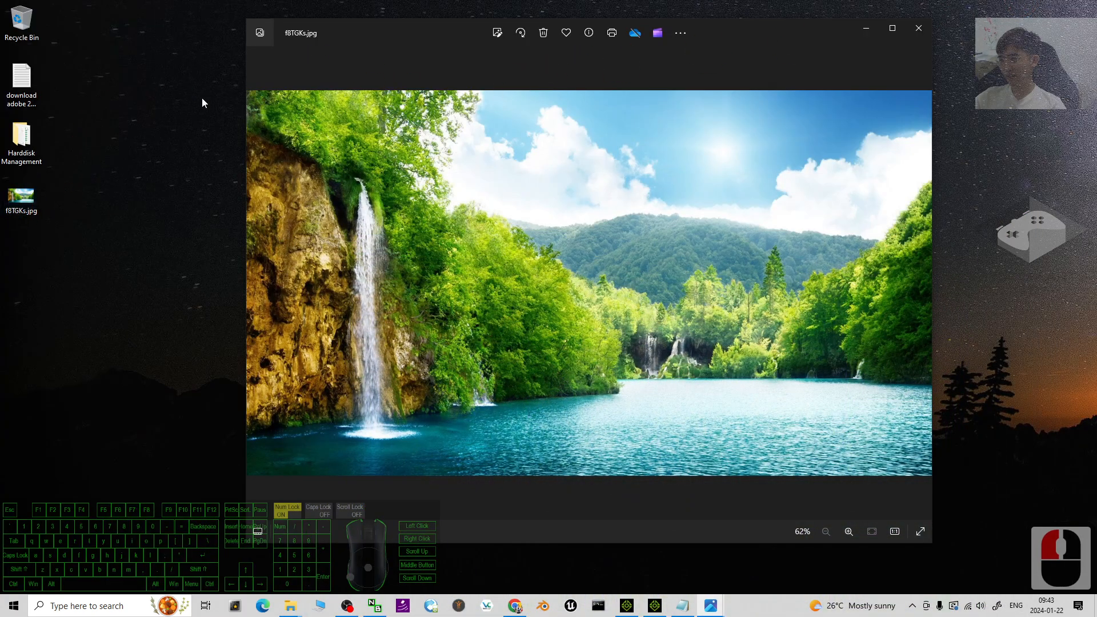
pyautogui.moveTo(918, 30)
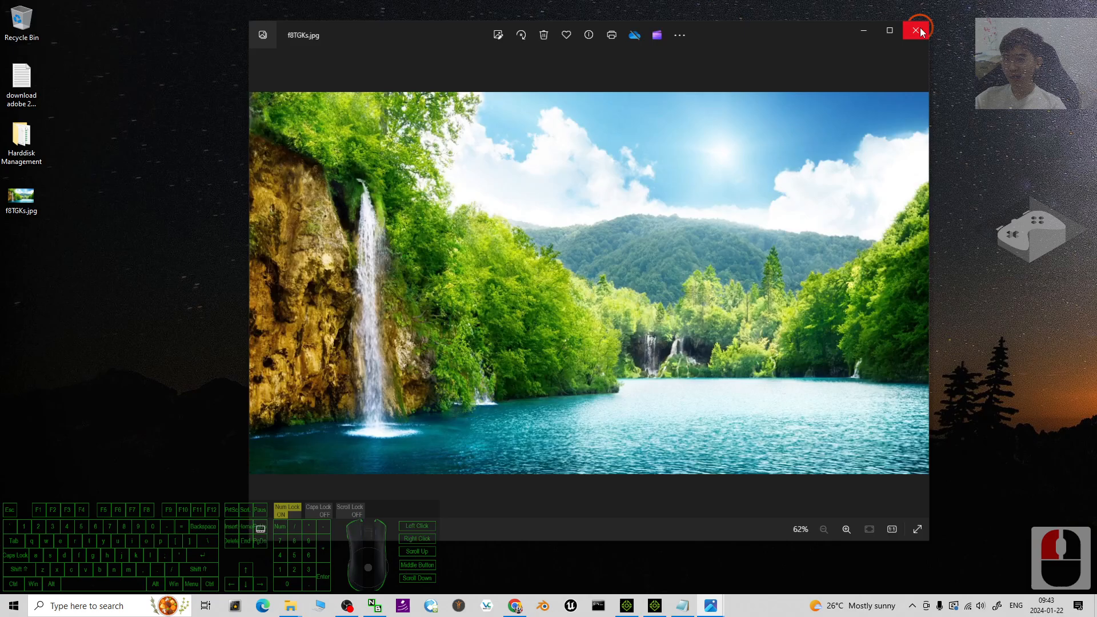
# Discard the current project and place Actorcore's Kid_F_0001 girl in the empty scene.
pyautogui.click(625, 606)
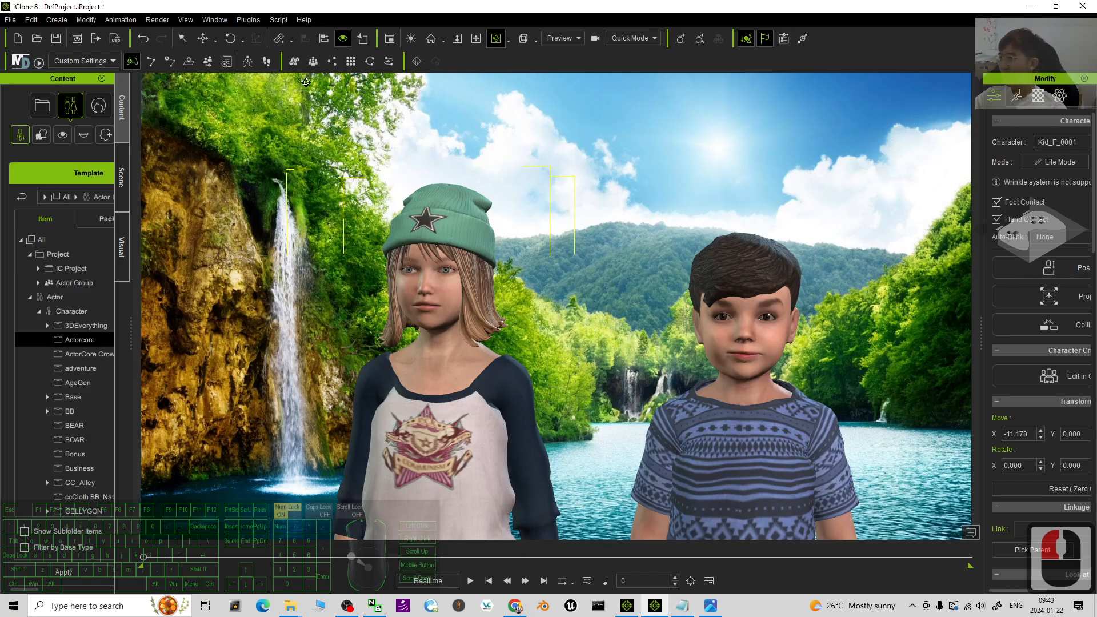
pyautogui.moveTo(36, 54)
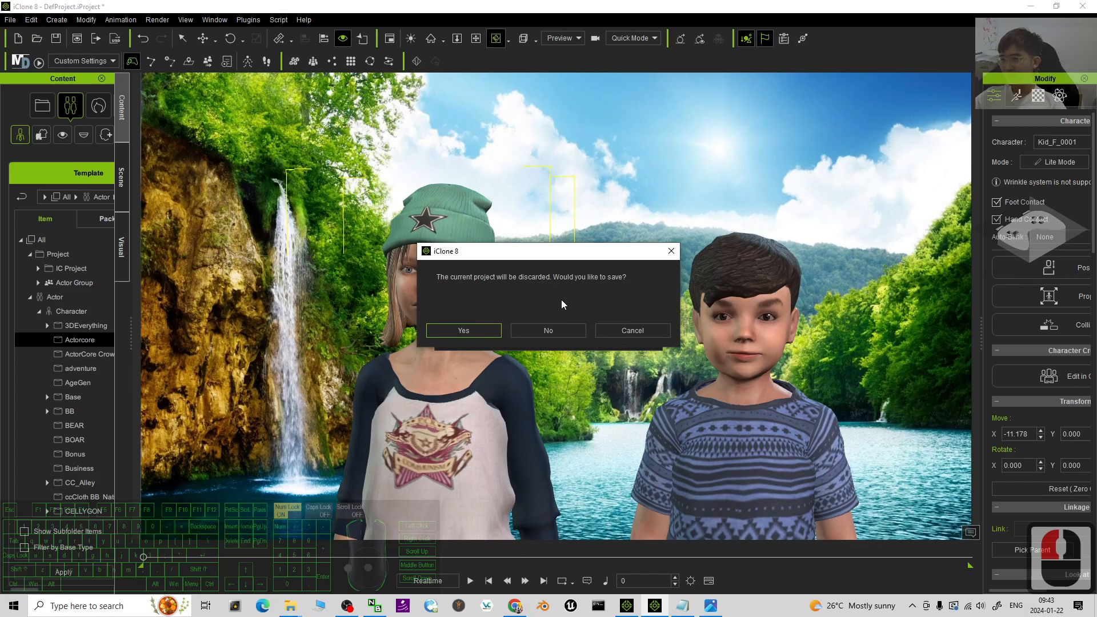
pyautogui.click(548, 330)
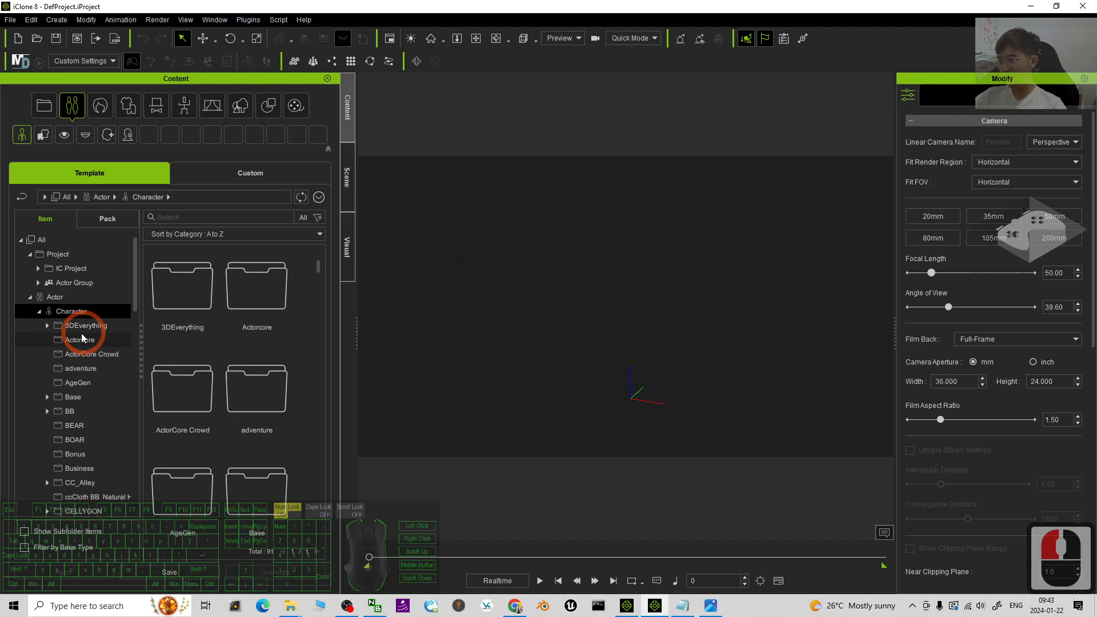
pyautogui.doubleClick(80, 339)
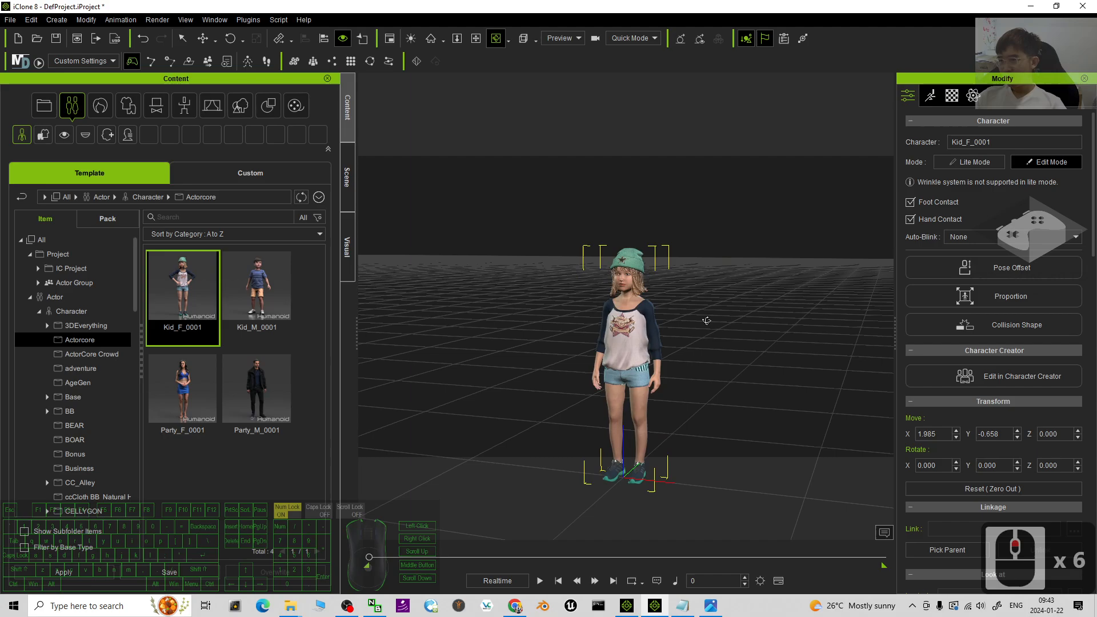
# Apply the All Panels workspace and show Project settings (60 FPS, 1,799 end frames).
pyautogui.click(215, 19)
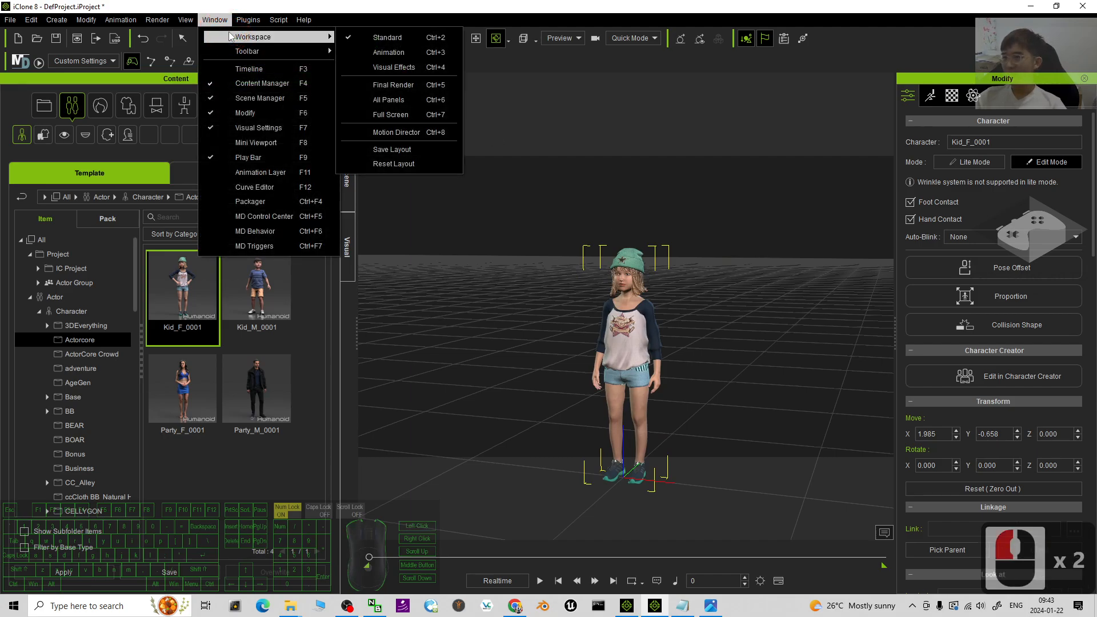
pyautogui.moveTo(395, 132)
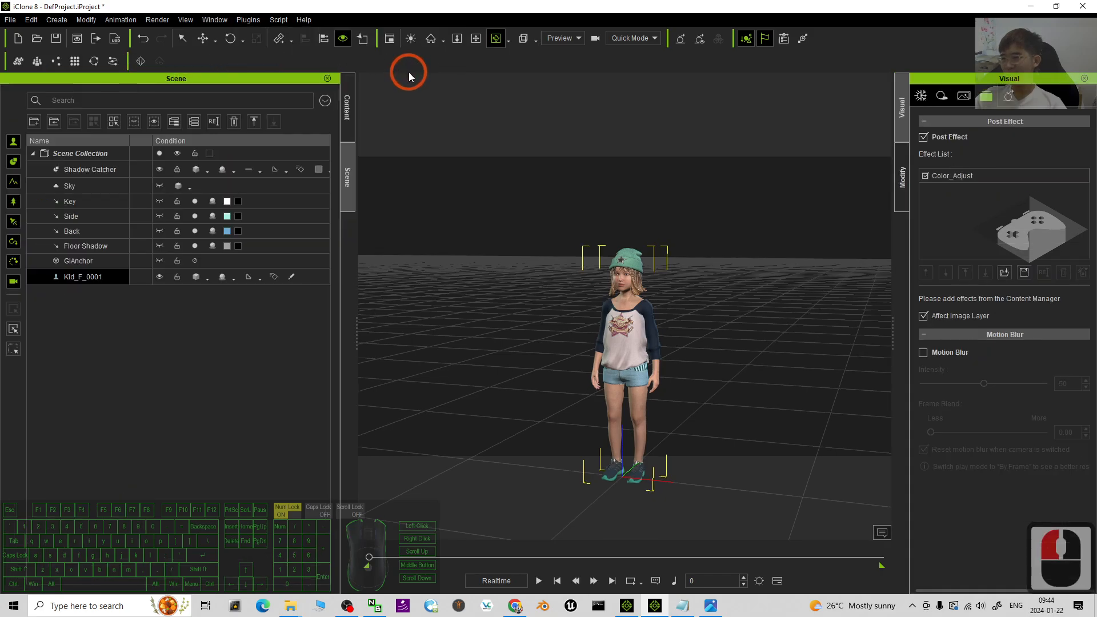
pyautogui.click(215, 19)
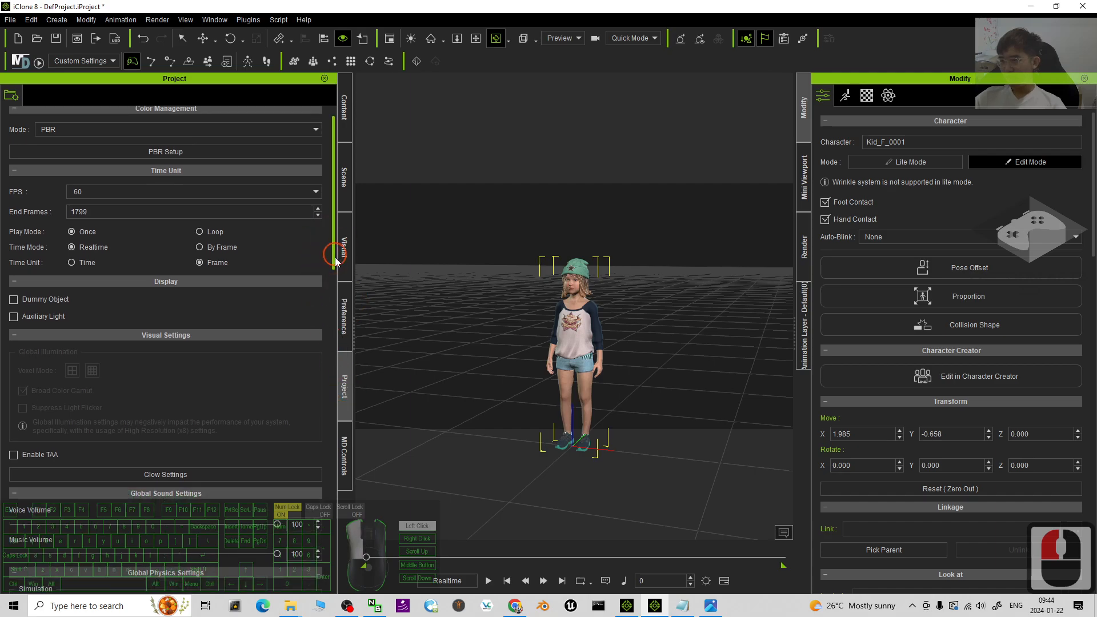
# Activate the waterfall JPG as the stretched 2D background image in Project settings.
pyautogui.scroll(-3)
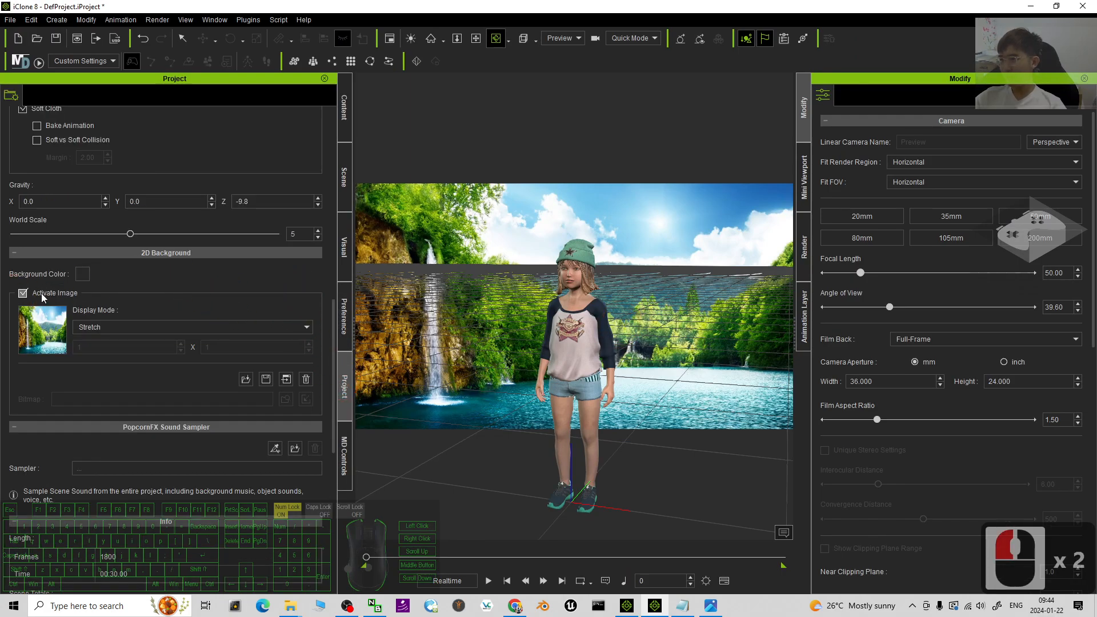
pyautogui.click(22, 293)
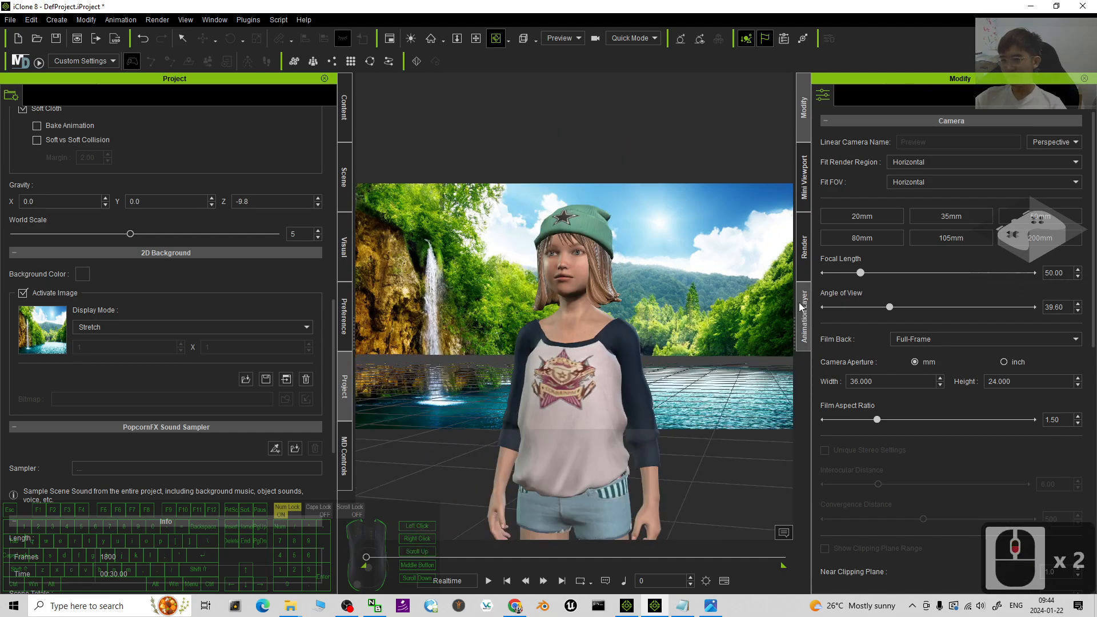
pyautogui.moveTo(779, 429)
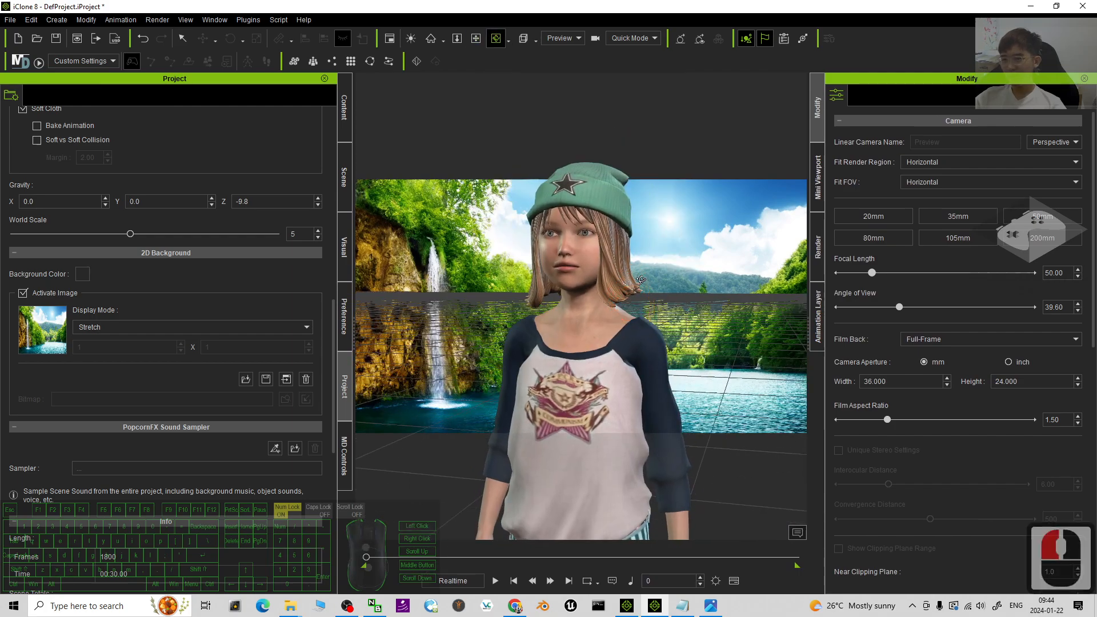
# Export the current frame as a 1080p PNG image named 'render' to the Desktop.
pyautogui.click(816, 246)
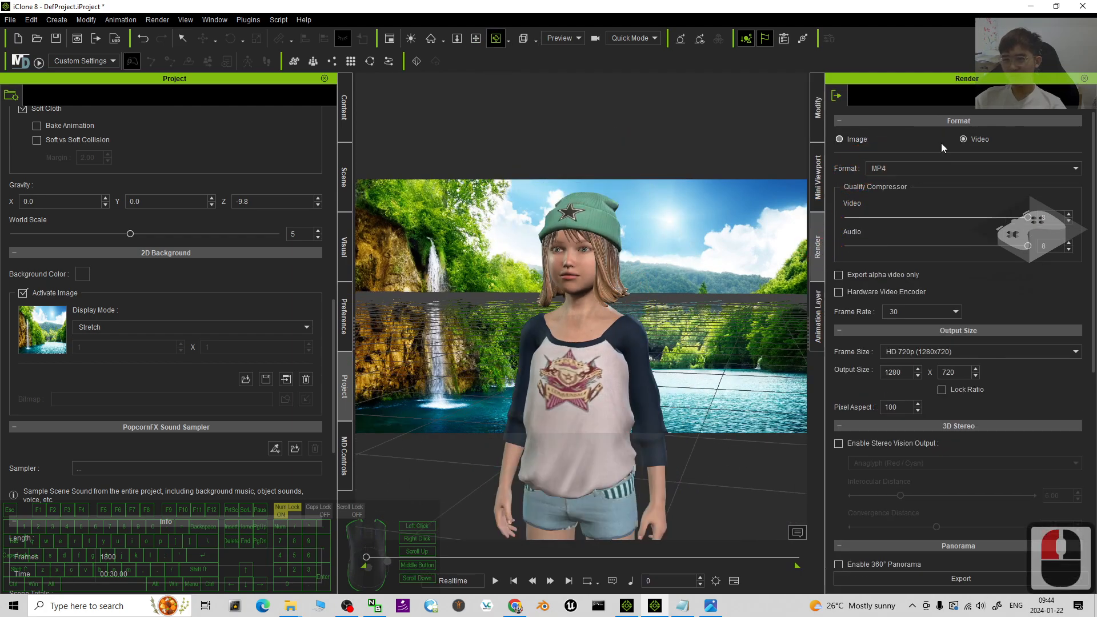
pyautogui.click(840, 138)
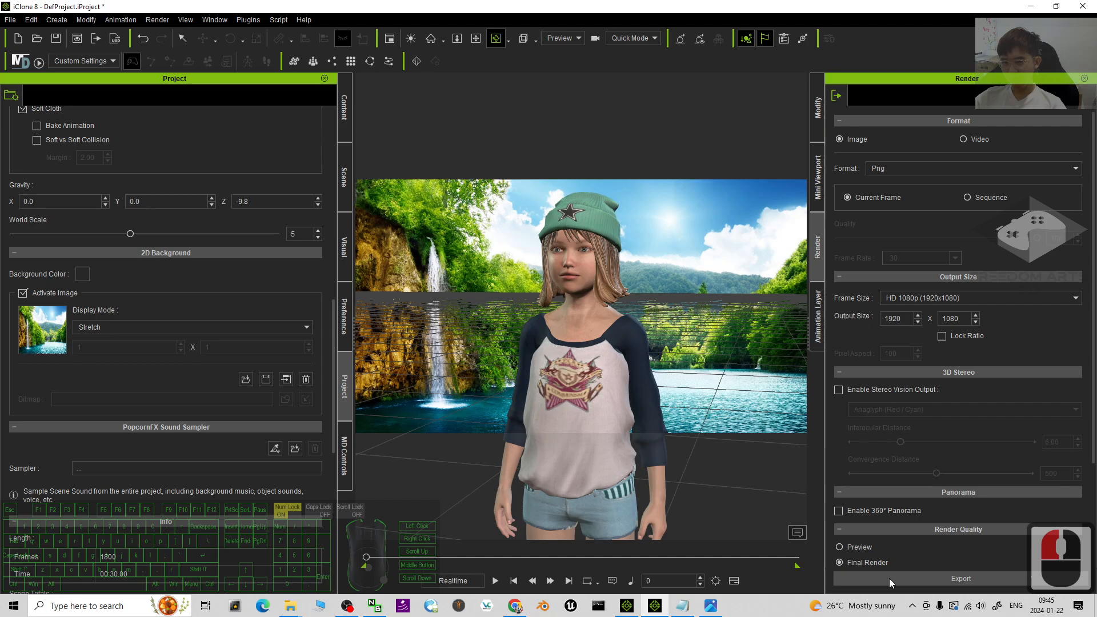
pyautogui.click(960, 577)
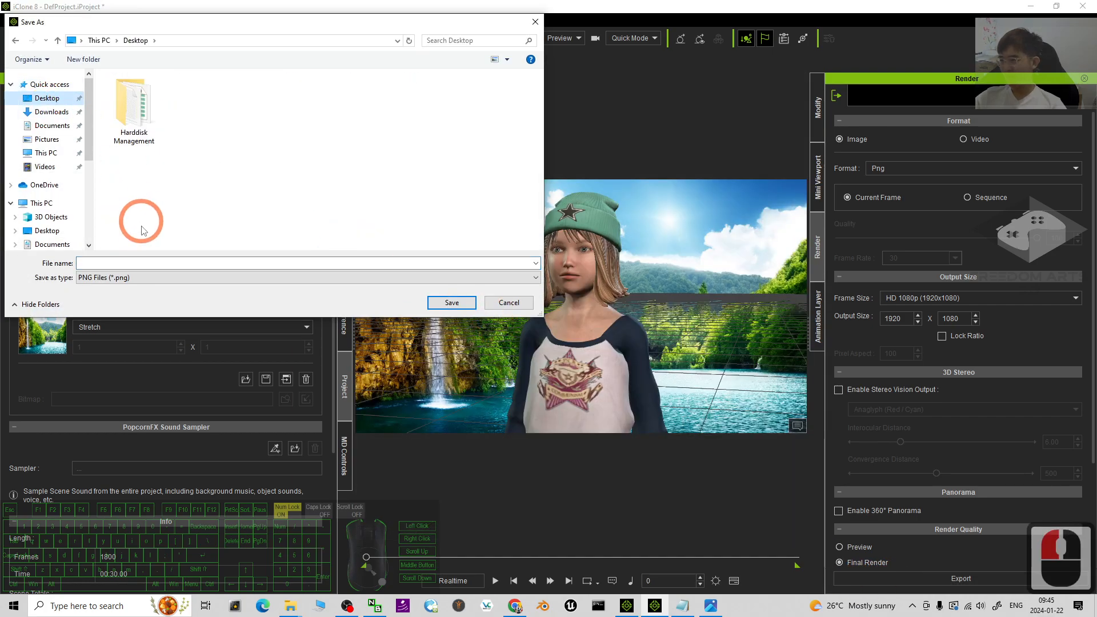
pyautogui.write('render')
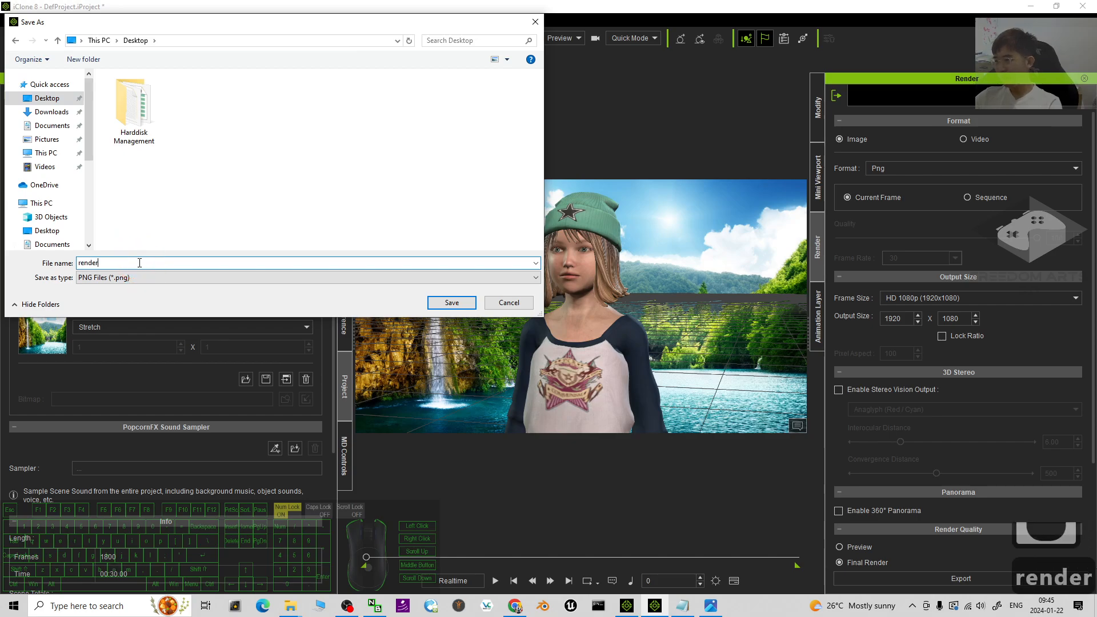
pyautogui.click(451, 302)
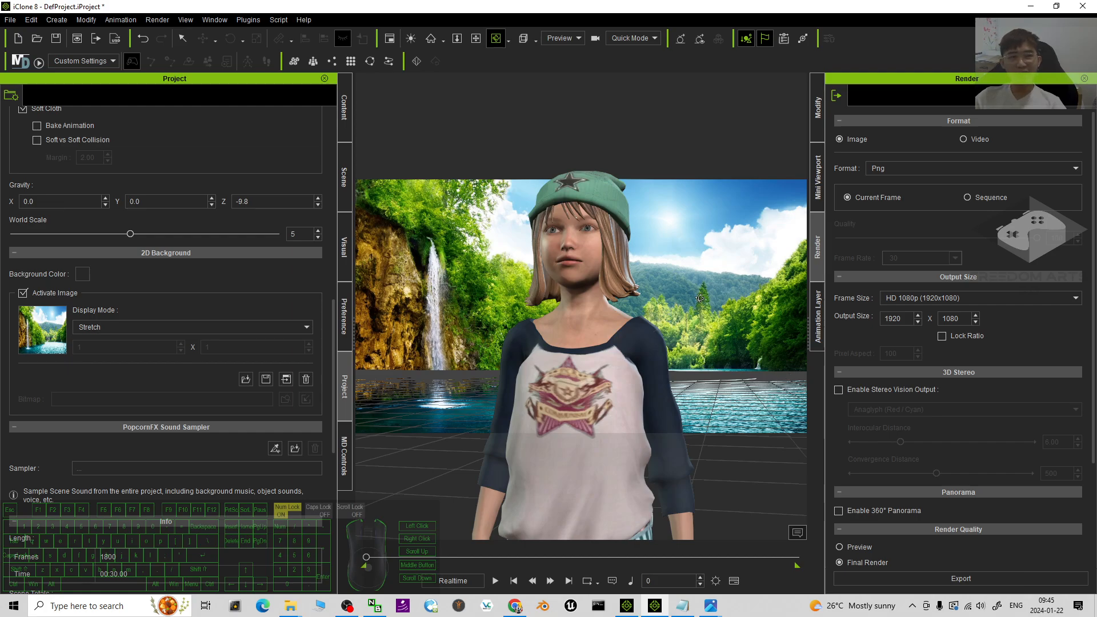
pyautogui.moveTo(612, 337)
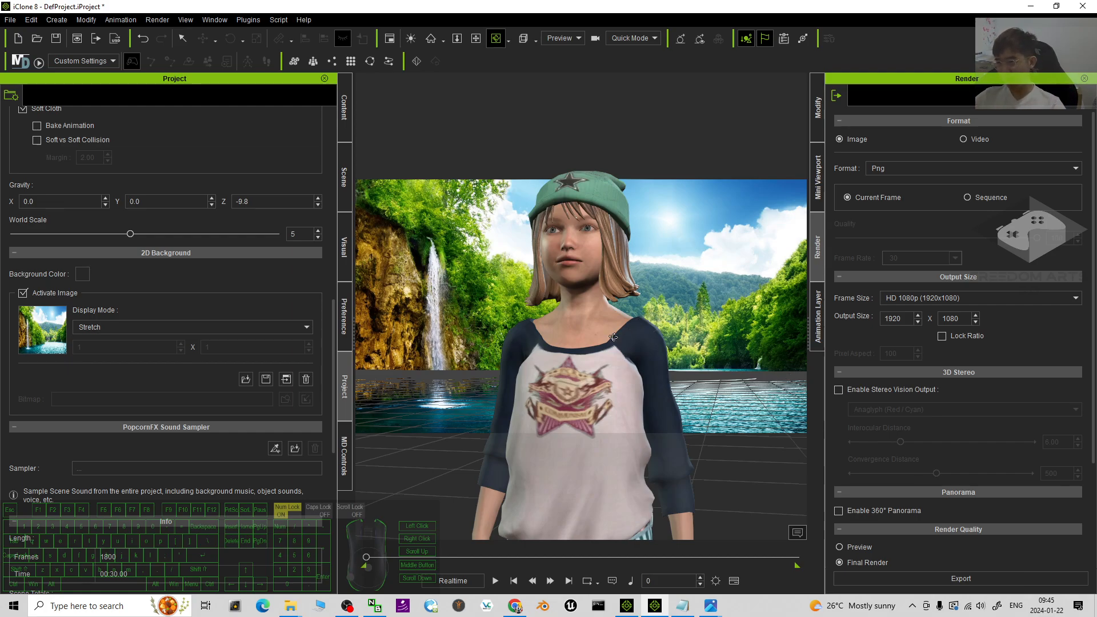
pyautogui.moveTo(708, 505)
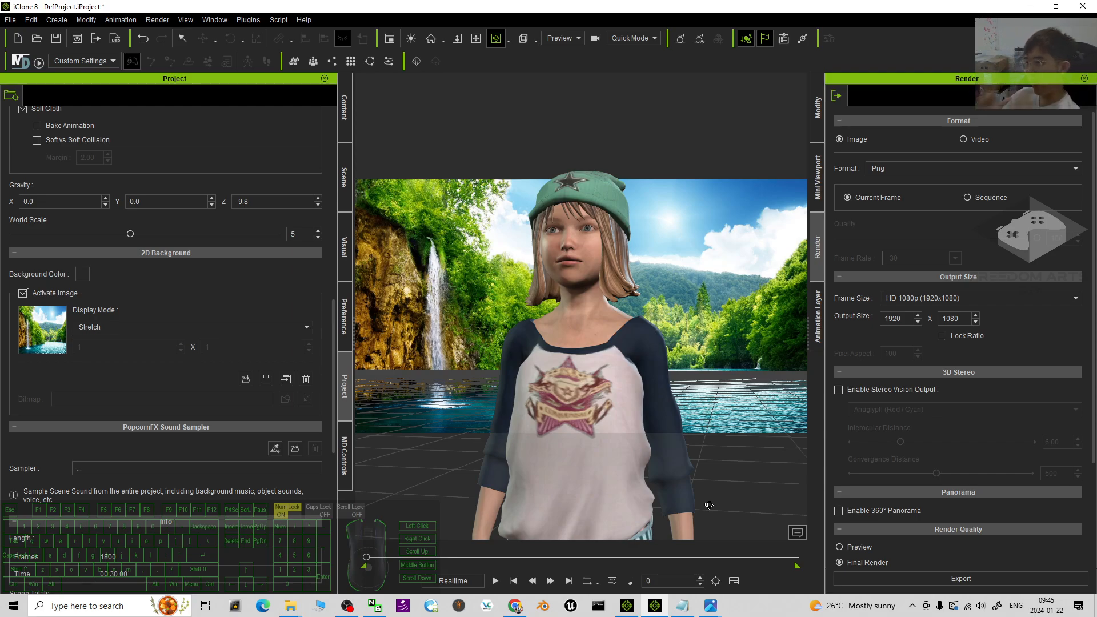
pyautogui.moveTo(873, 258)
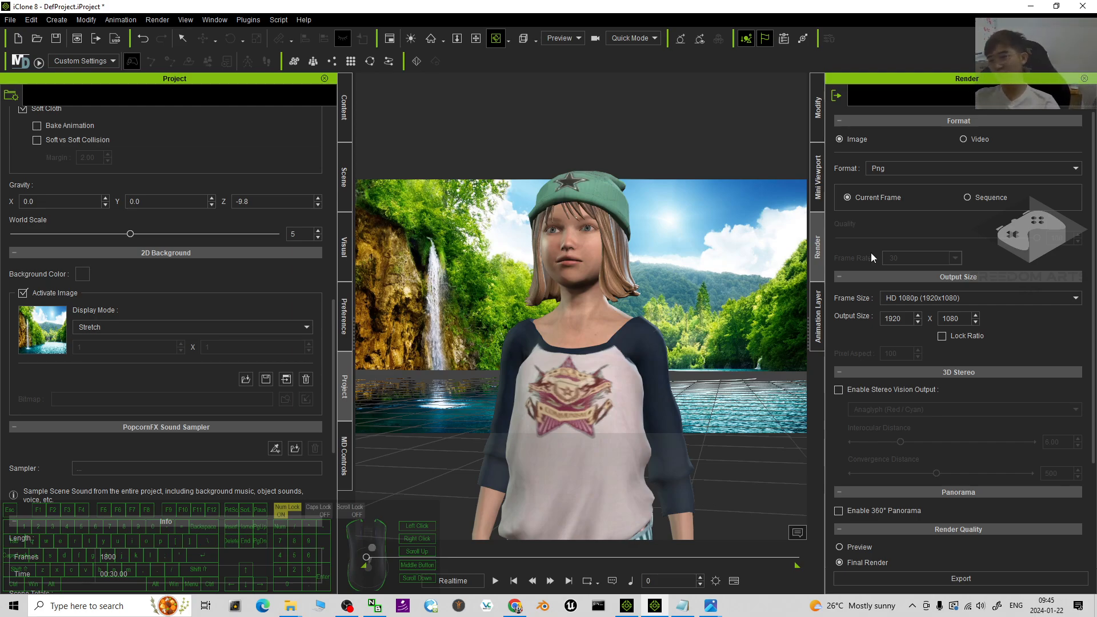
pyautogui.moveTo(785, 287)
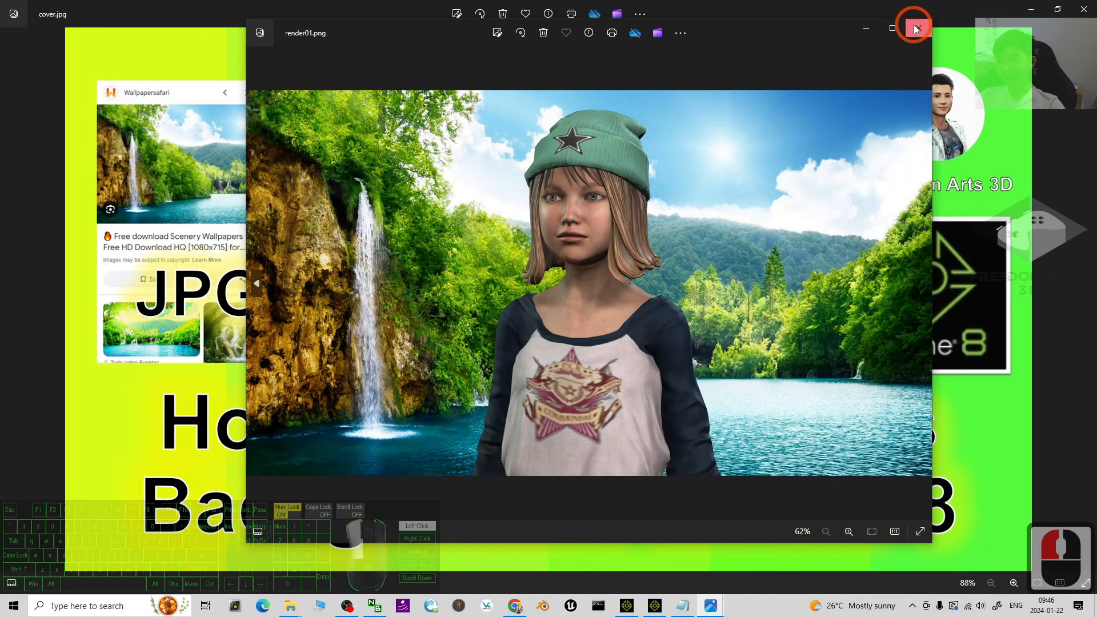
# Close the rendered image in Photos and return to the iClone project.
pyautogui.click(914, 28)
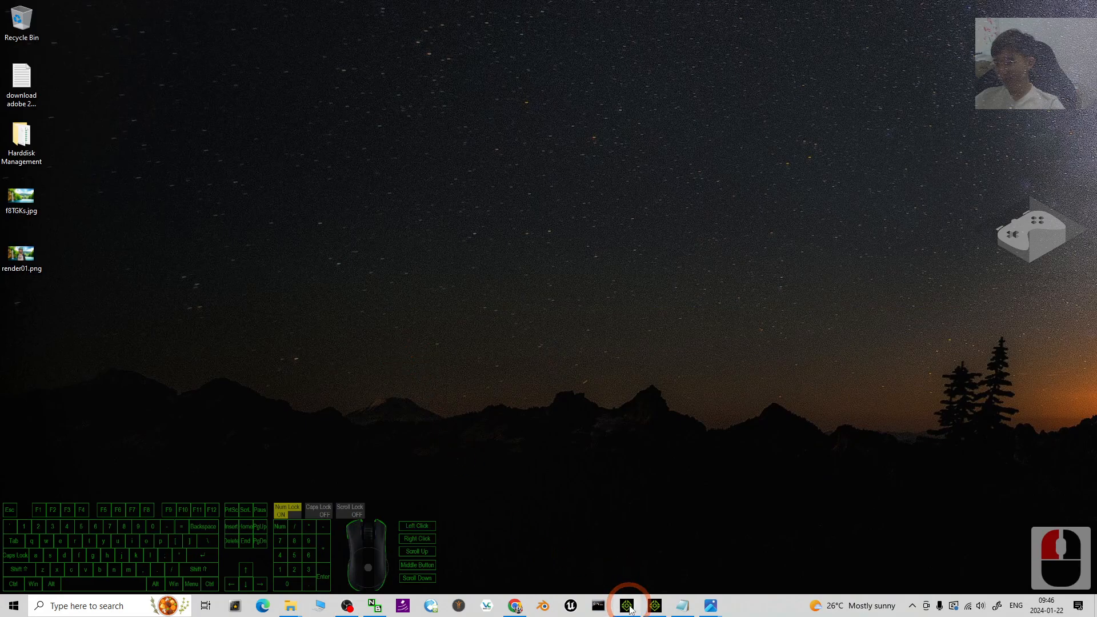
pyautogui.click(627, 605)
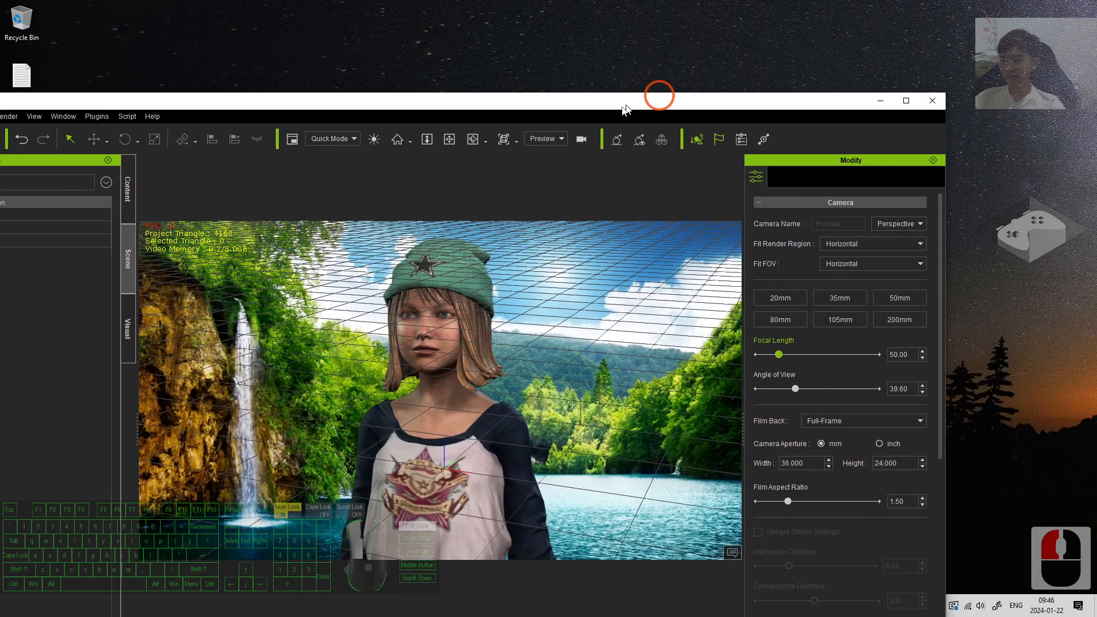
# Maximise the iClone window and apply the Final Render workspace layout.
pyautogui.click(904, 100)
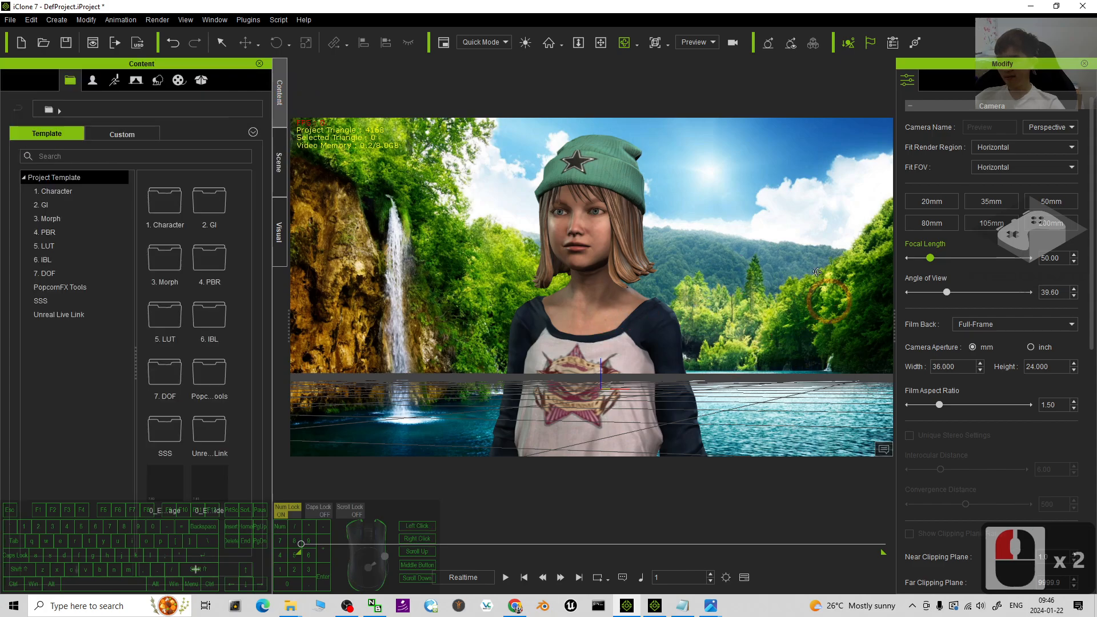
pyautogui.moveTo(689, 409)
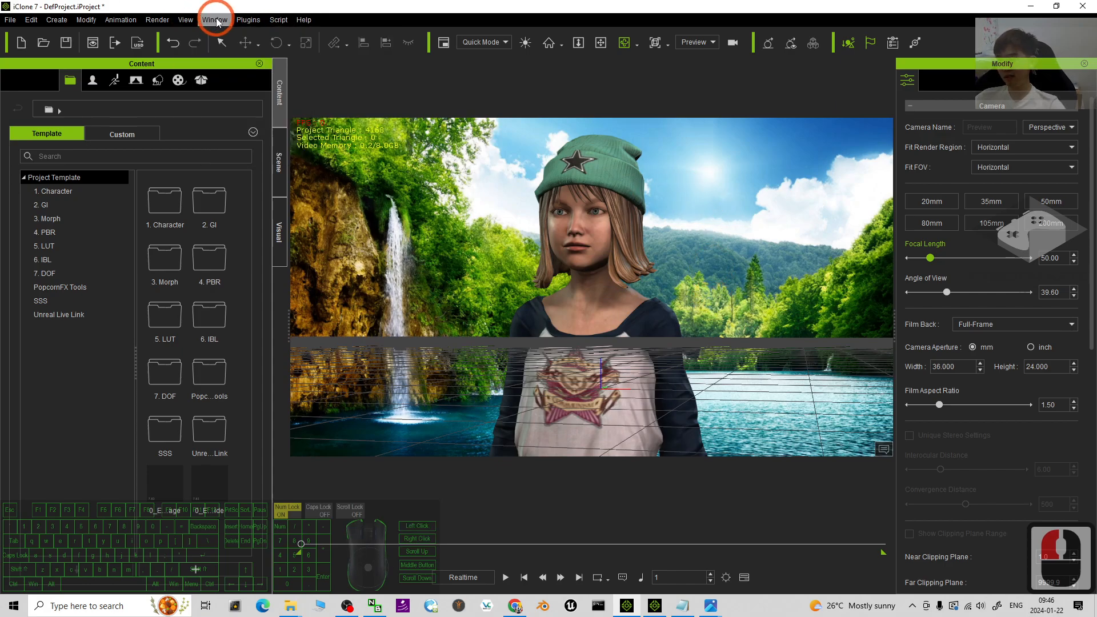
pyautogui.click(215, 19)
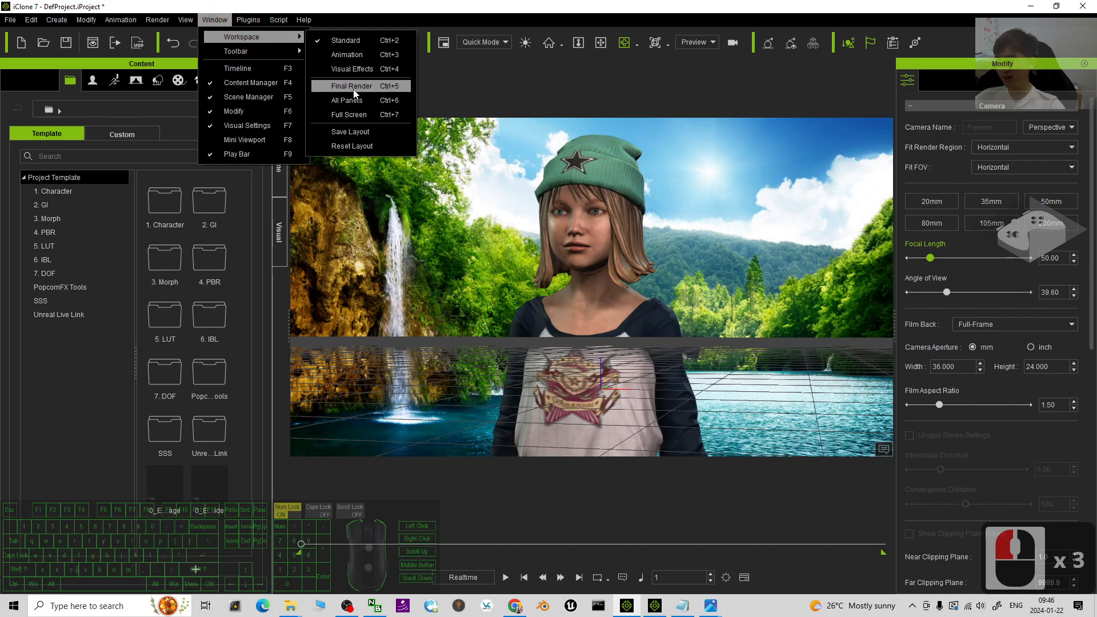
pyautogui.click(236, 68)
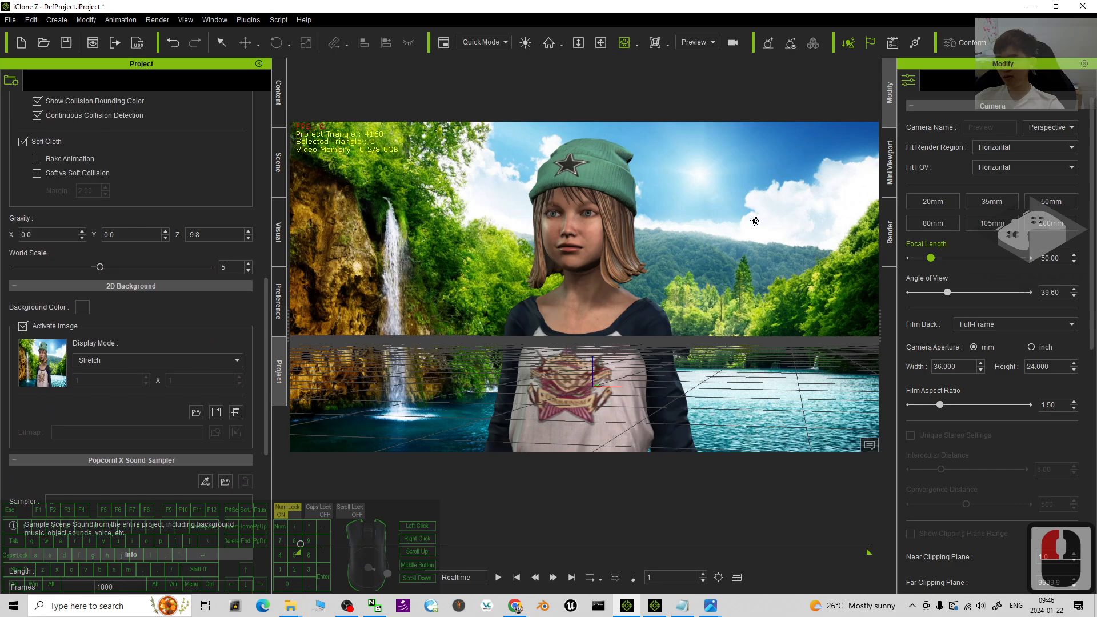
# Deactivate the waterfall background image and pick a plain dark background colour.
pyautogui.click(23, 326)
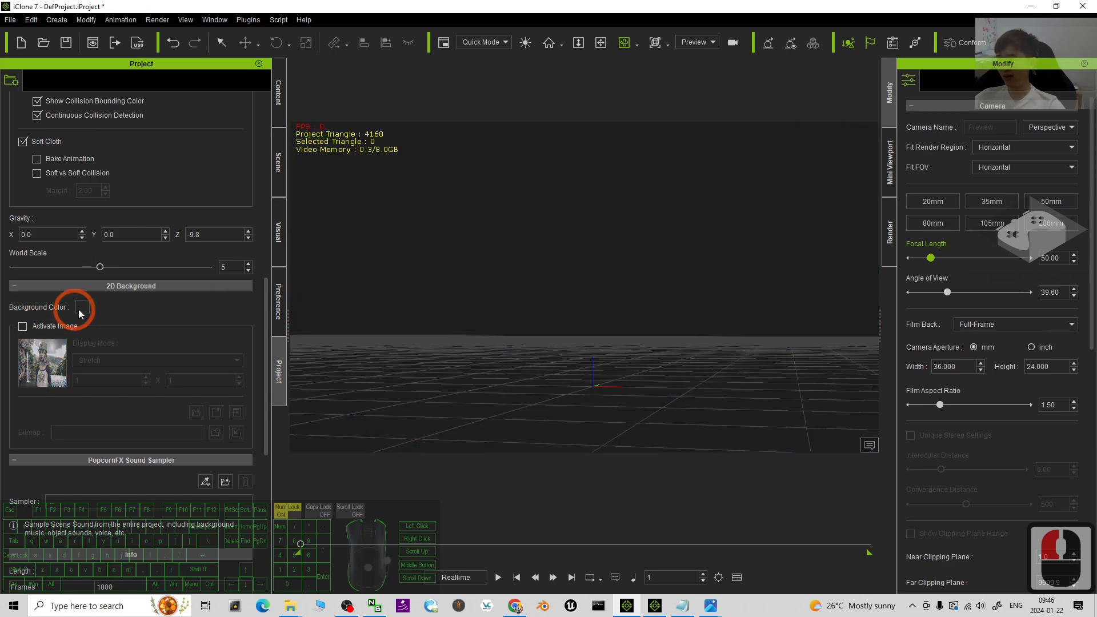
pyautogui.click(81, 306)
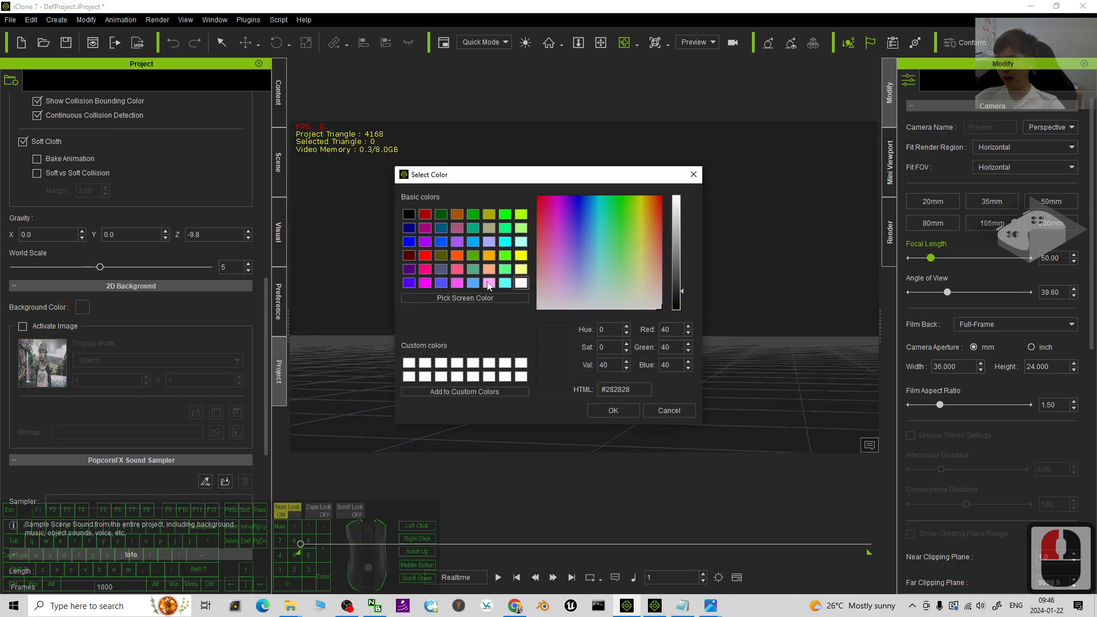
pyautogui.click(612, 410)
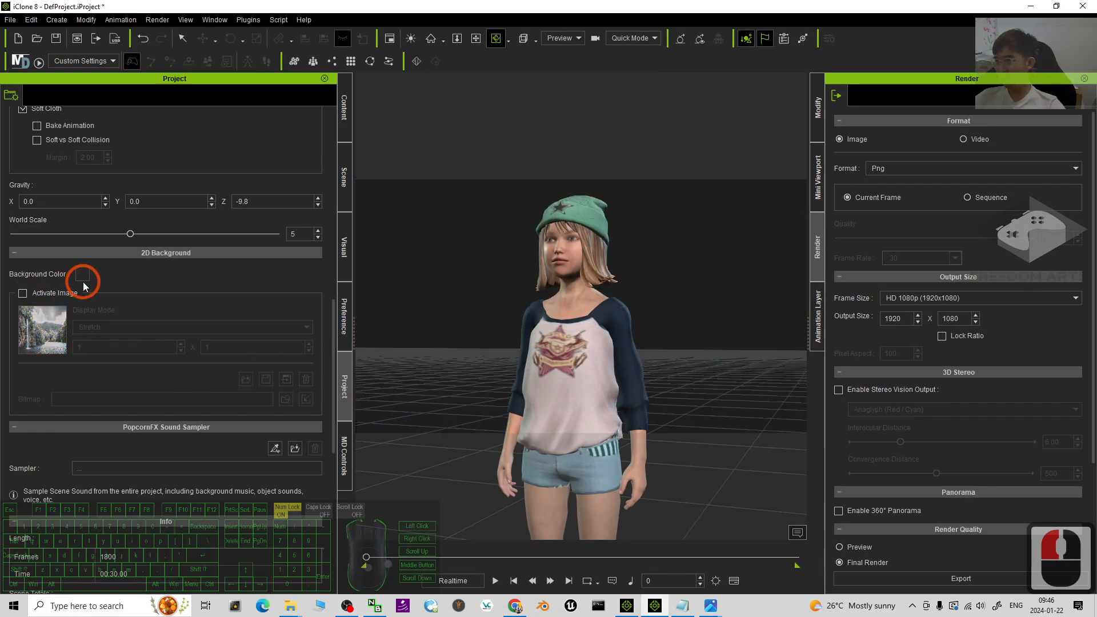
# Set a pink background colour, reactivate the waterfall image, then choose black.
pyautogui.click(82, 274)
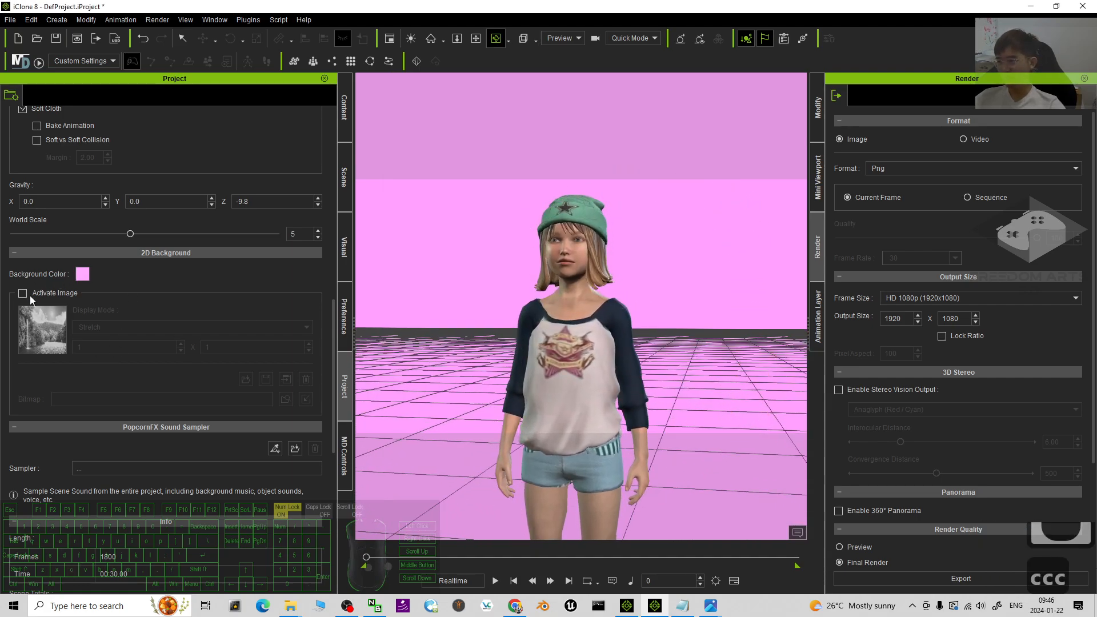
pyautogui.click(22, 293)
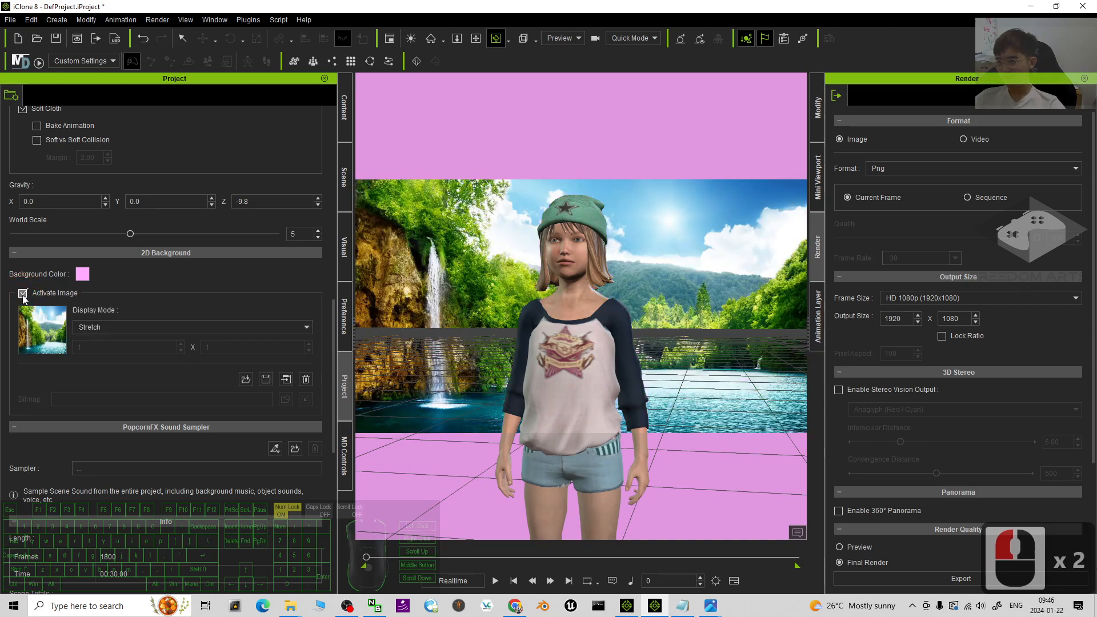
pyautogui.click(82, 274)
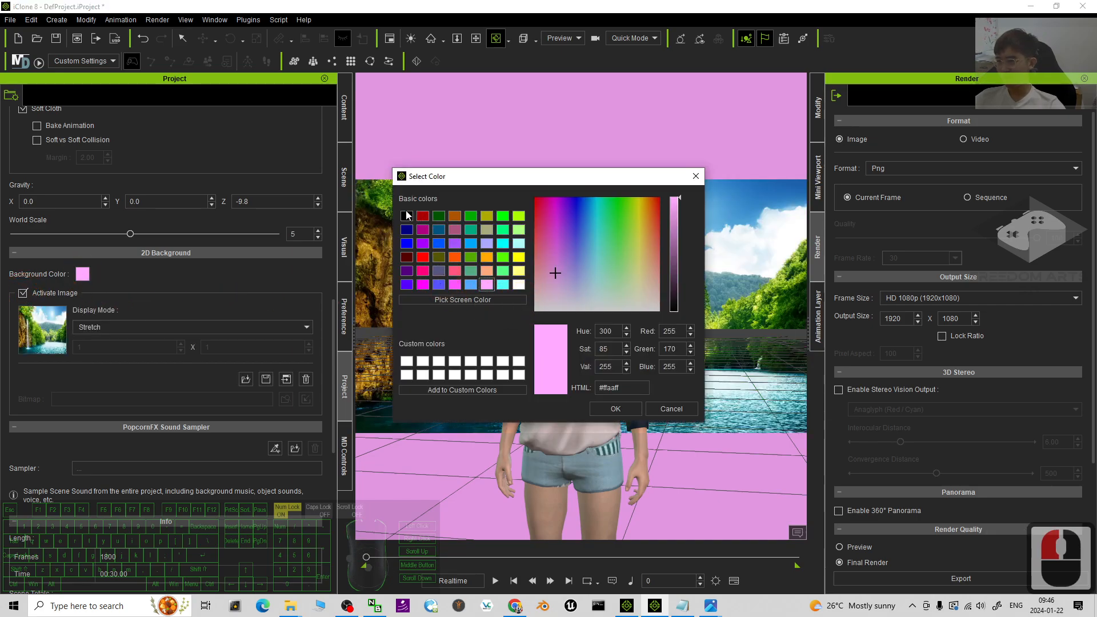
pyautogui.click(670, 409)
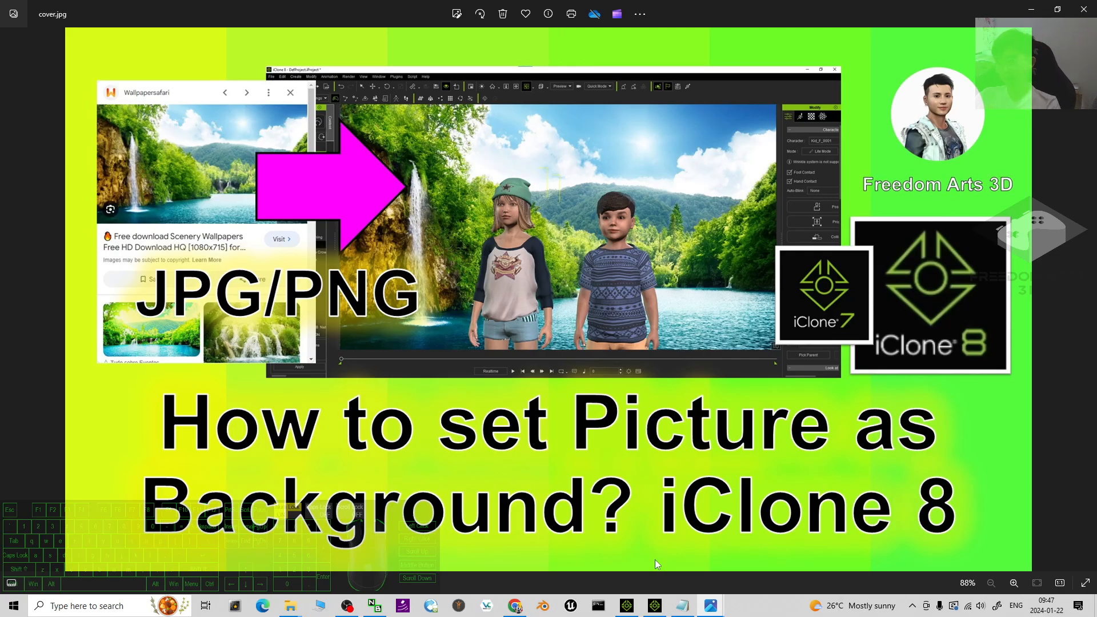
pyautogui.moveTo(713, 598)
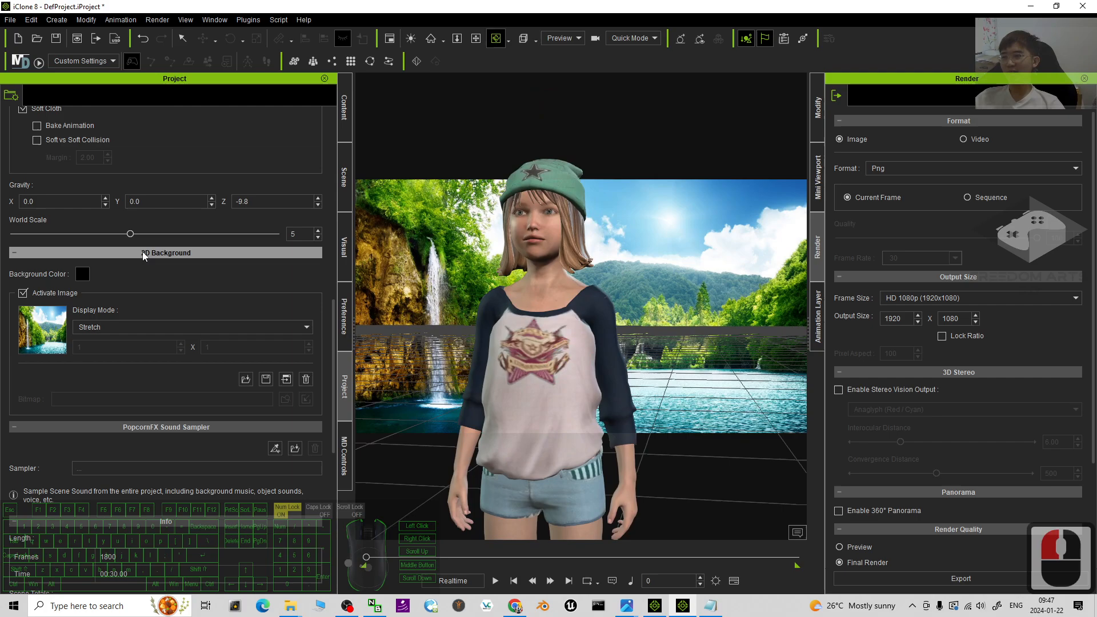
# Turn off the waterfall image, choose an olive background colour, then reactivate the image.
pyautogui.click(23, 293)
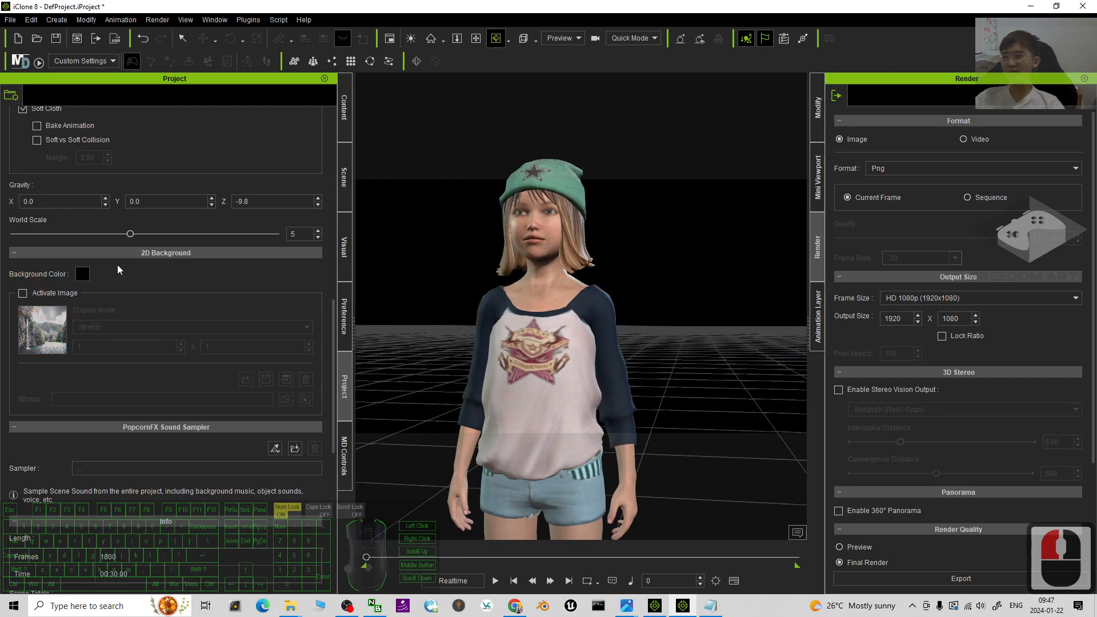
pyautogui.click(82, 274)
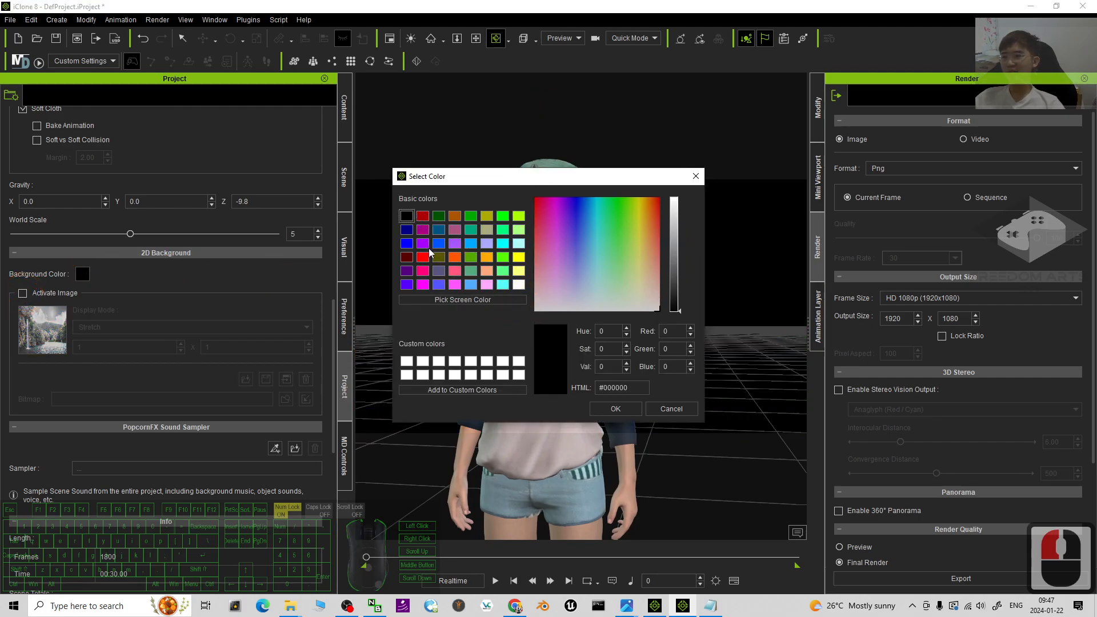
pyautogui.click(615, 409)
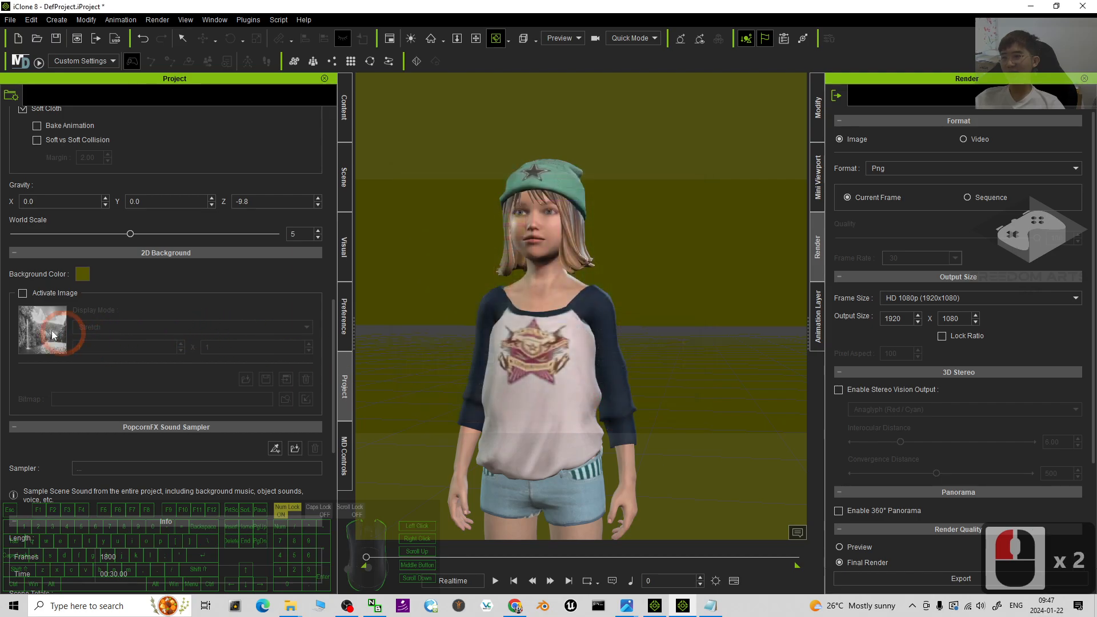
pyautogui.click(23, 293)
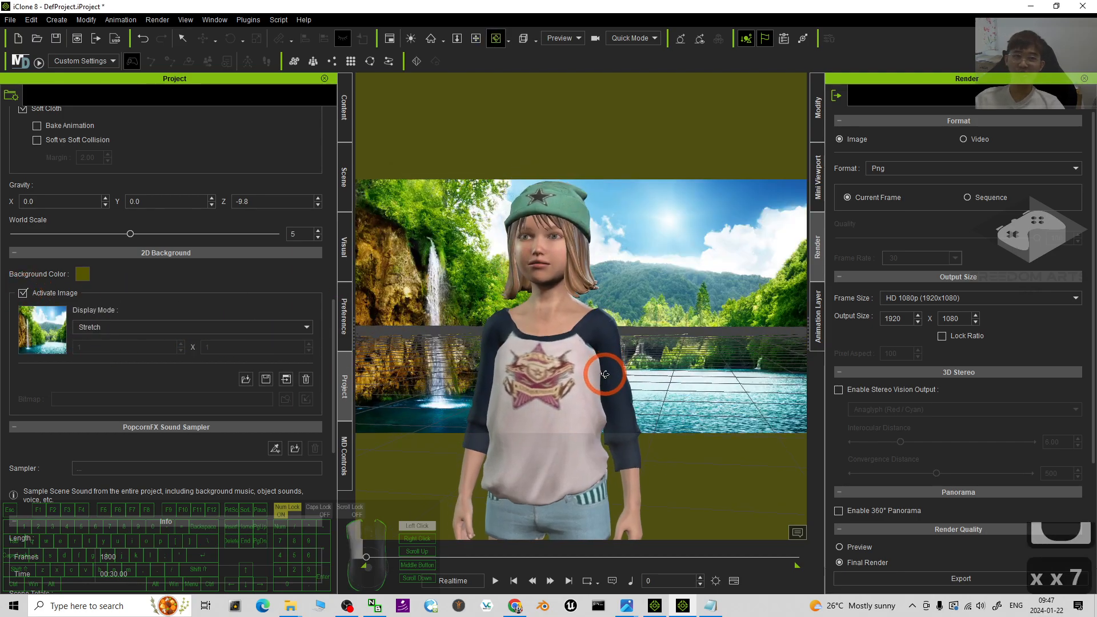